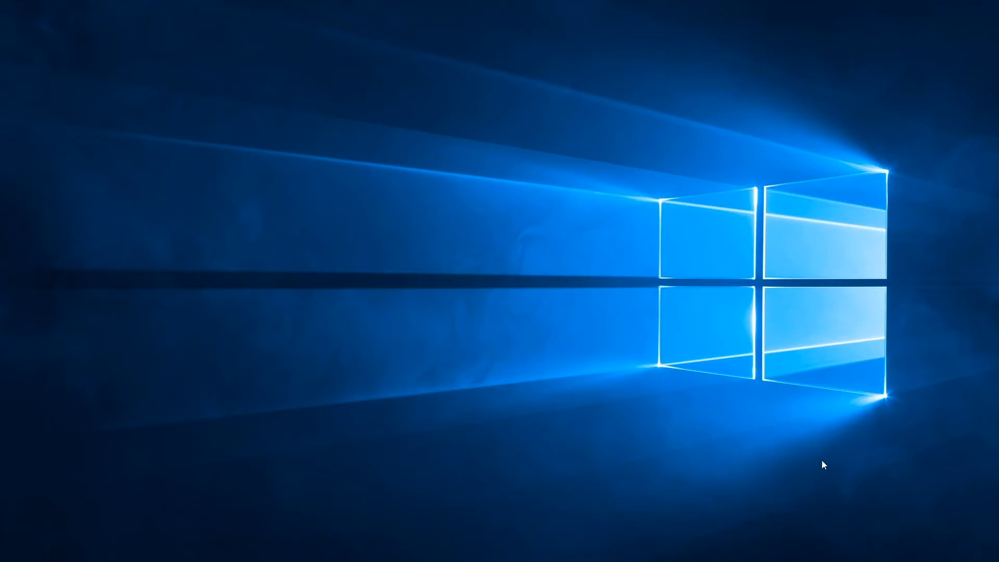
mouse_move(460, 415)
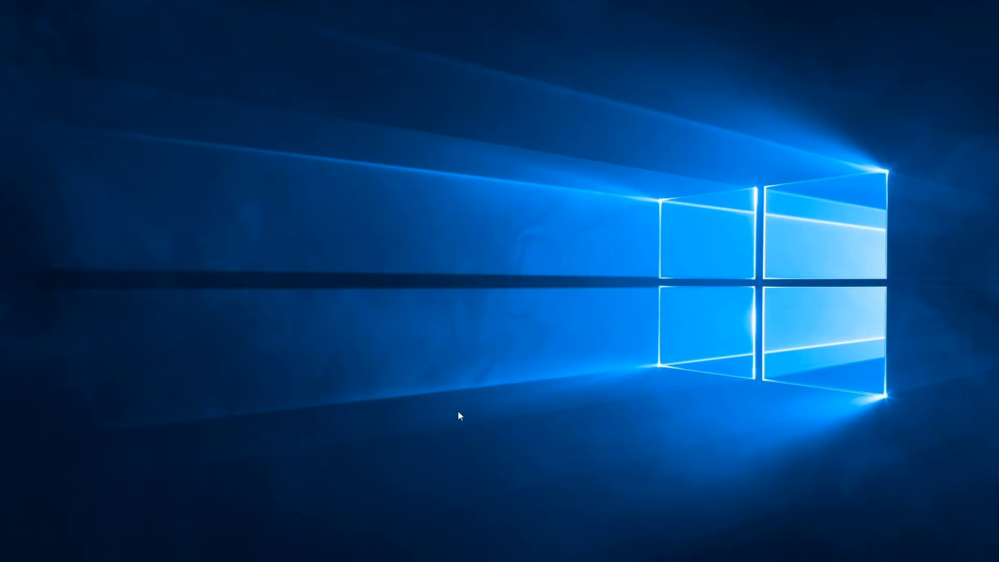
mouse_move(463, 350)
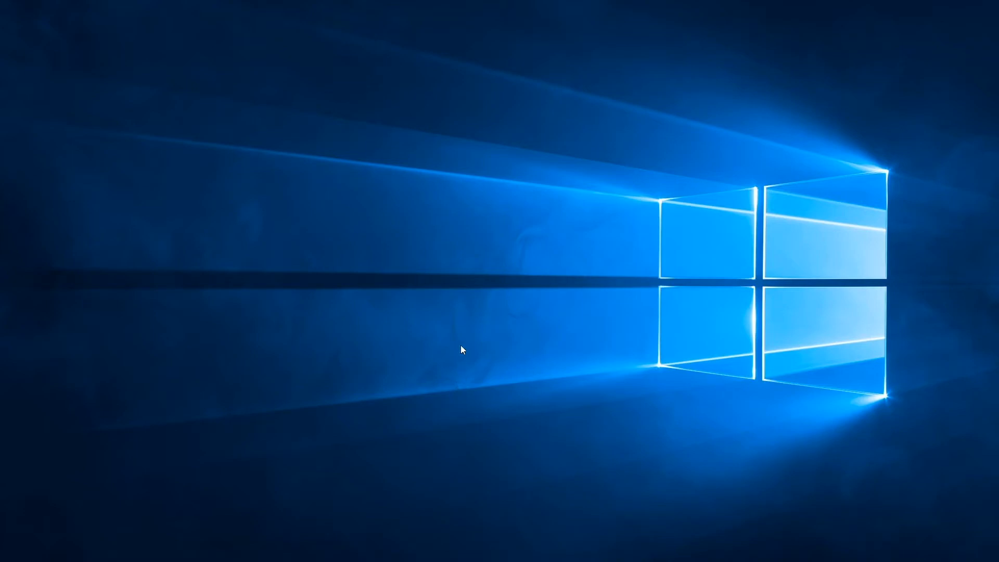
mouse_move(468, 327)
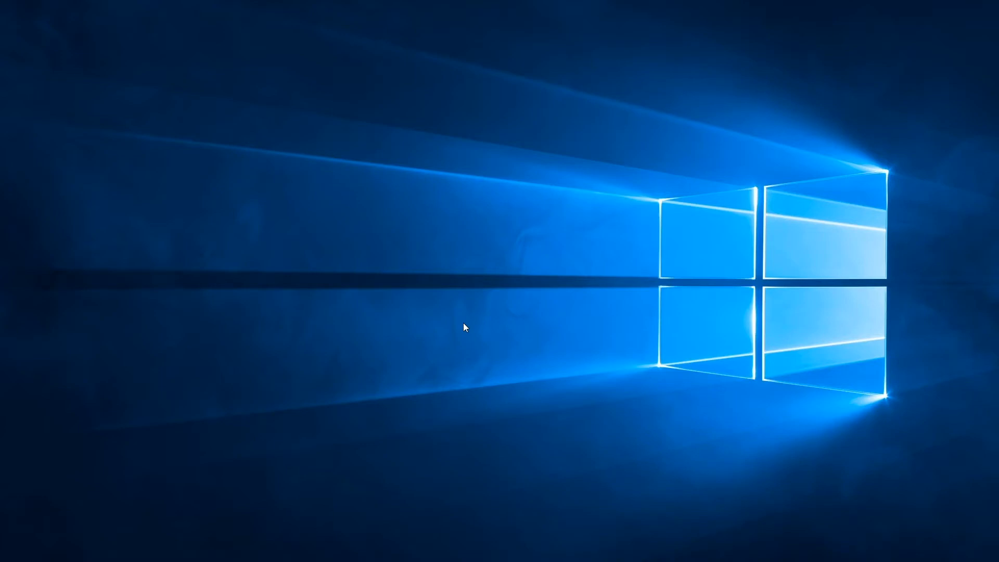
Right-click an empty spot on the desktop to bring up its shortcut menu
right_click(465, 327)
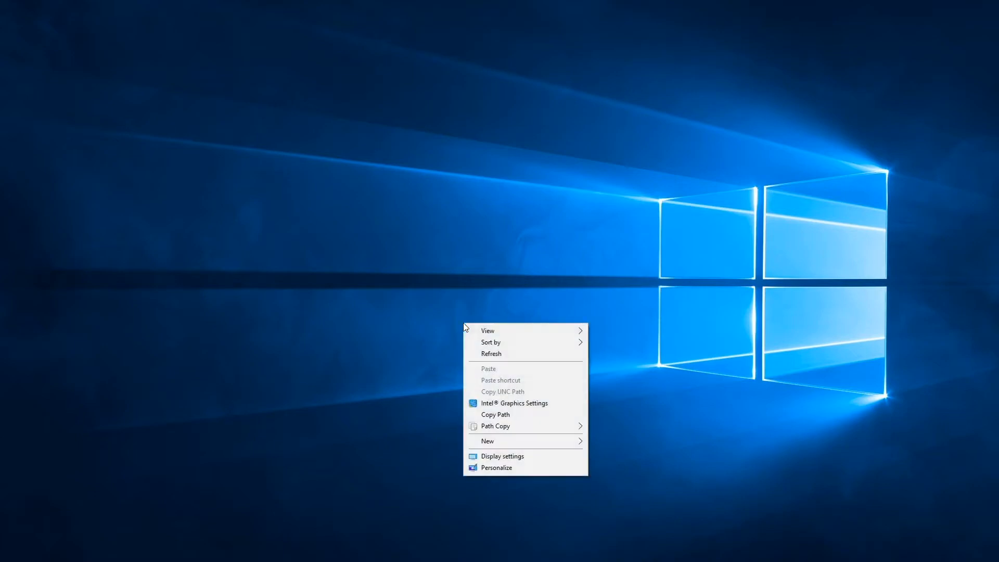
mouse_move(535, 457)
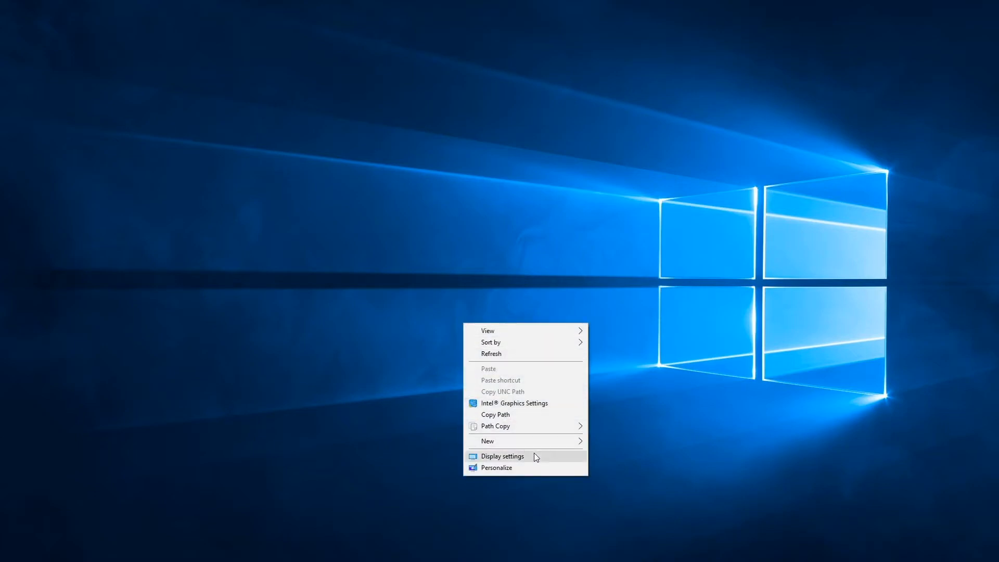
Open Display settings and scroll down past the two displays' 1920 × 1200 settings
click(503, 457)
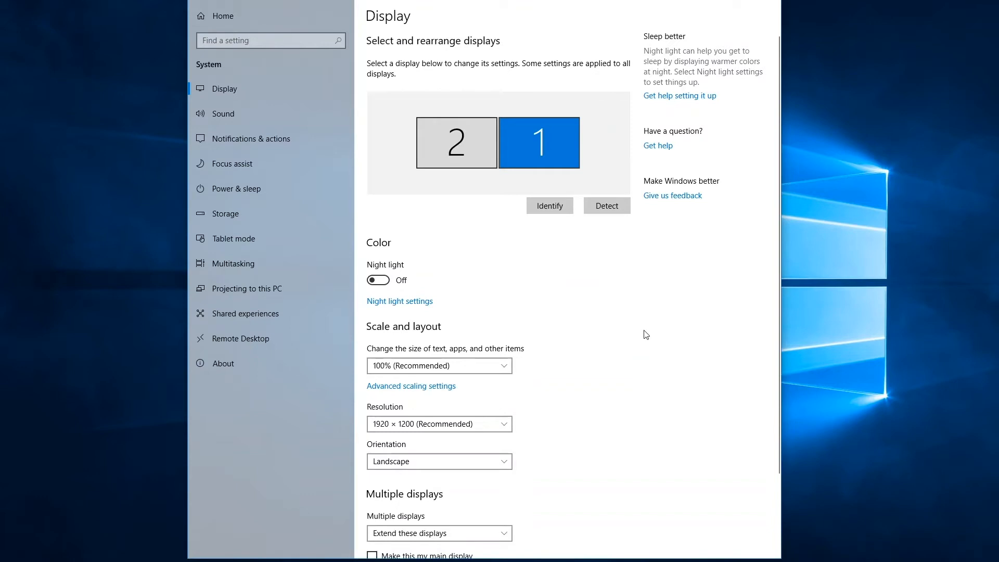
mouse_move(607, 319)
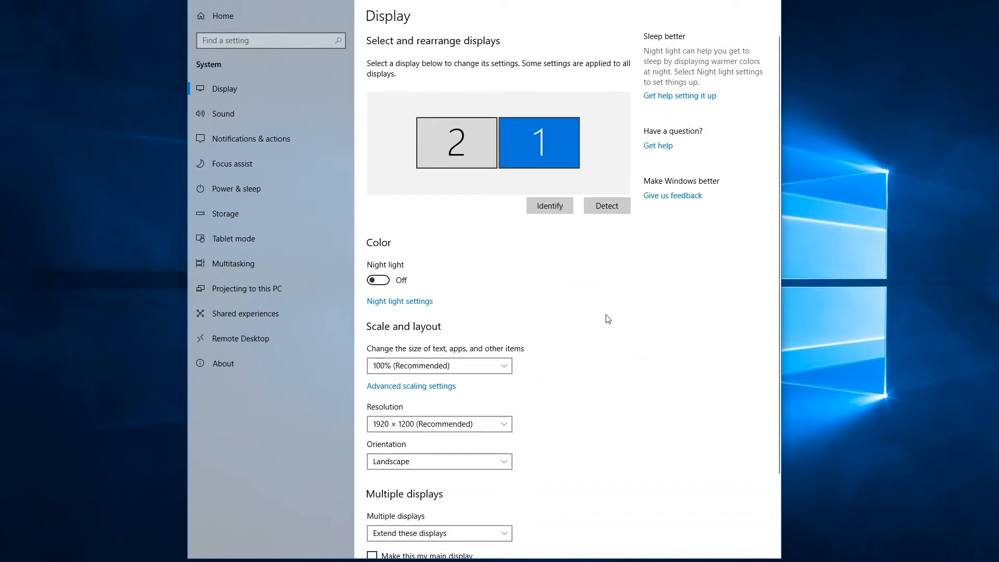
mouse_move(614, 331)
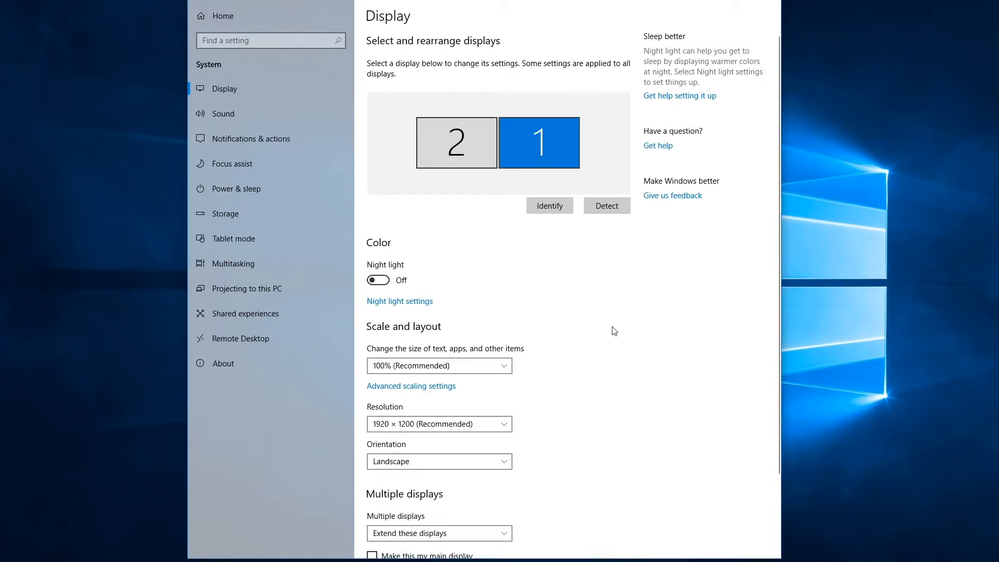
mouse_move(574, 338)
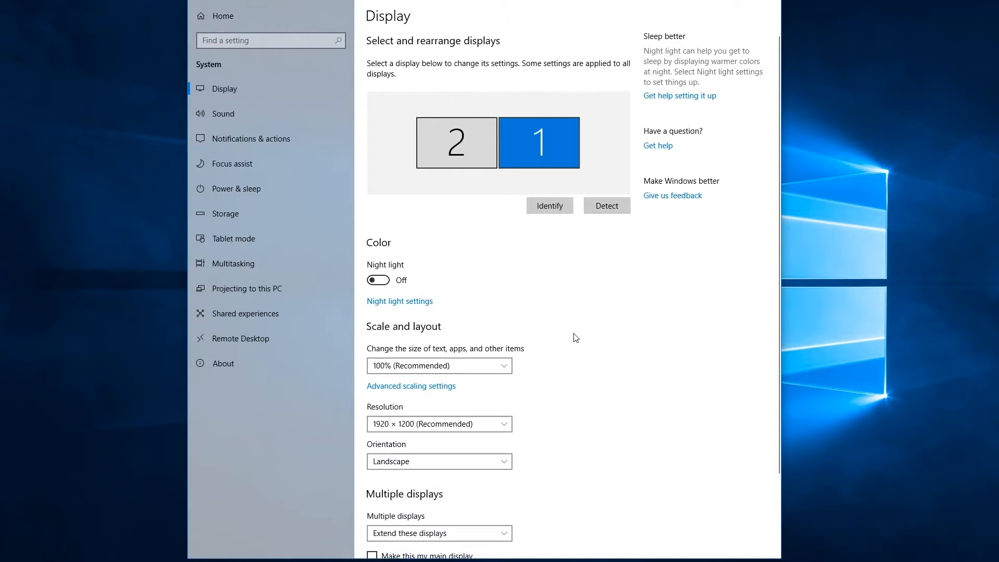
mouse_move(600, 375)
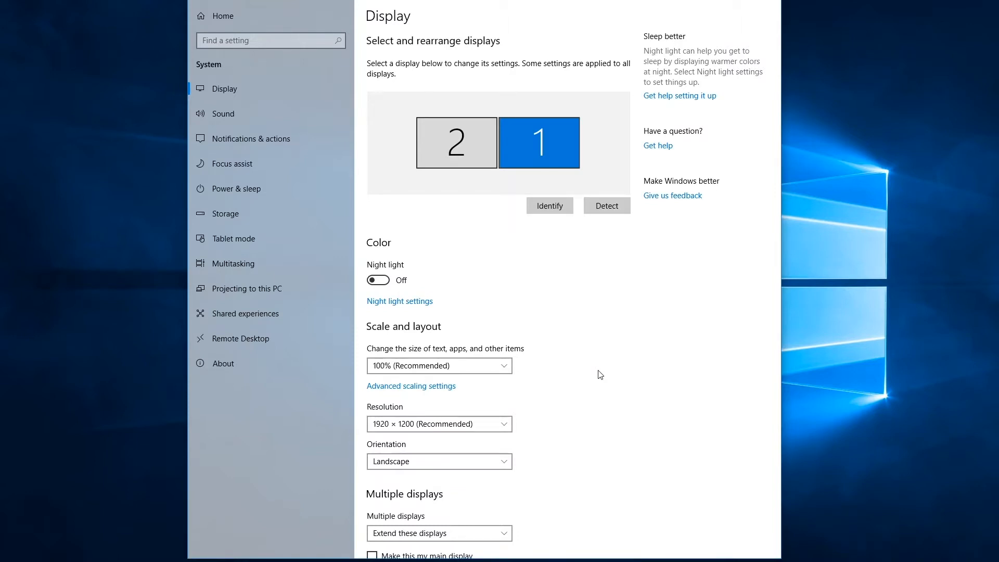
mouse_move(547, 344)
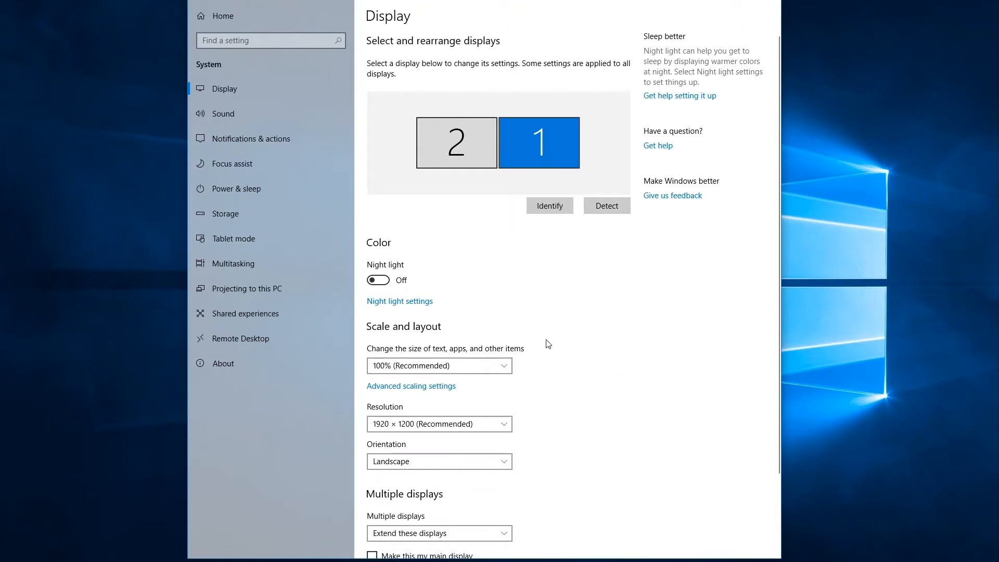
scroll(down, 3)
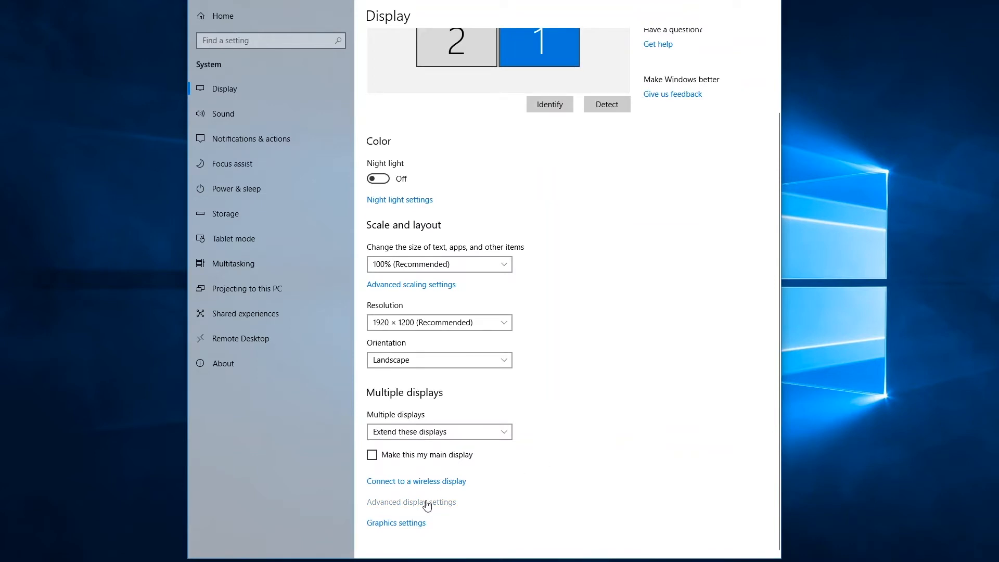
Open Advanced display settings showing both Dell U2412M monitors at 59 Hz
click(411, 502)
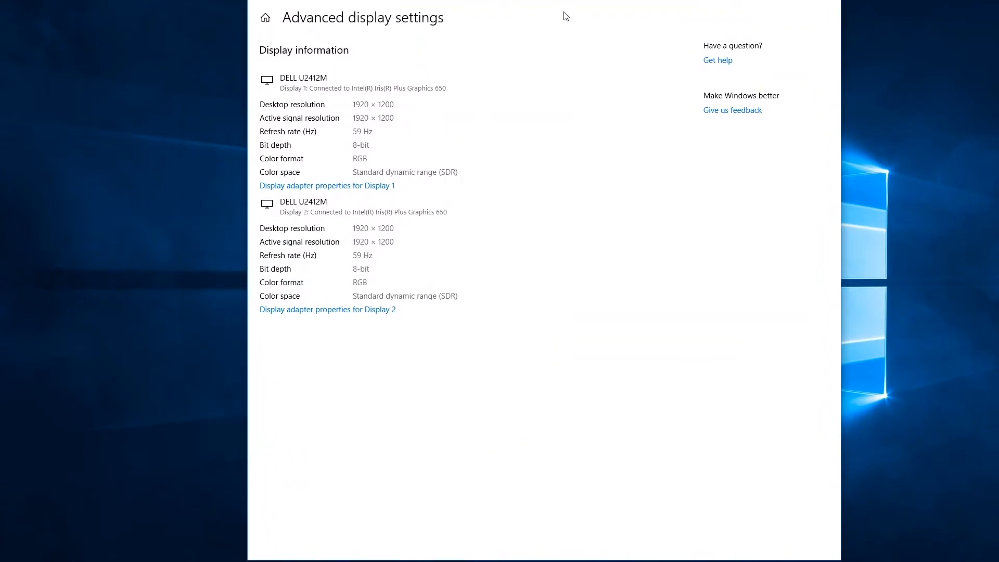
mouse_move(369, 127)
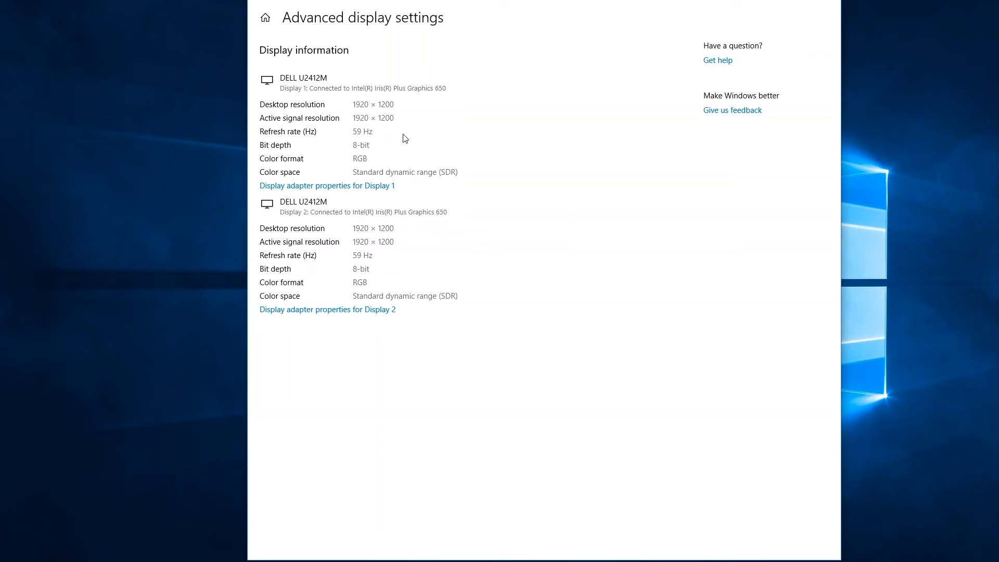
mouse_move(320, 83)
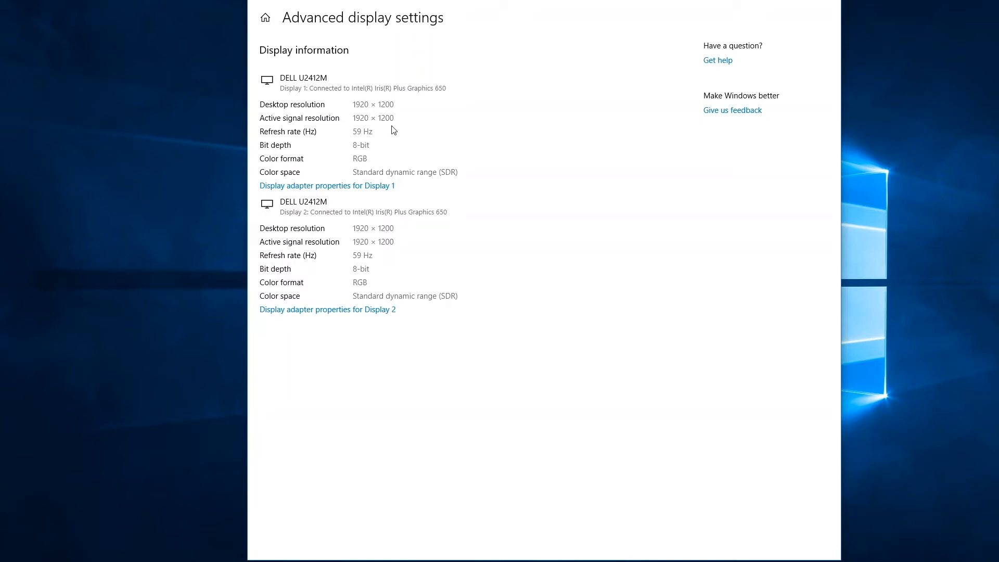
mouse_move(386, 126)
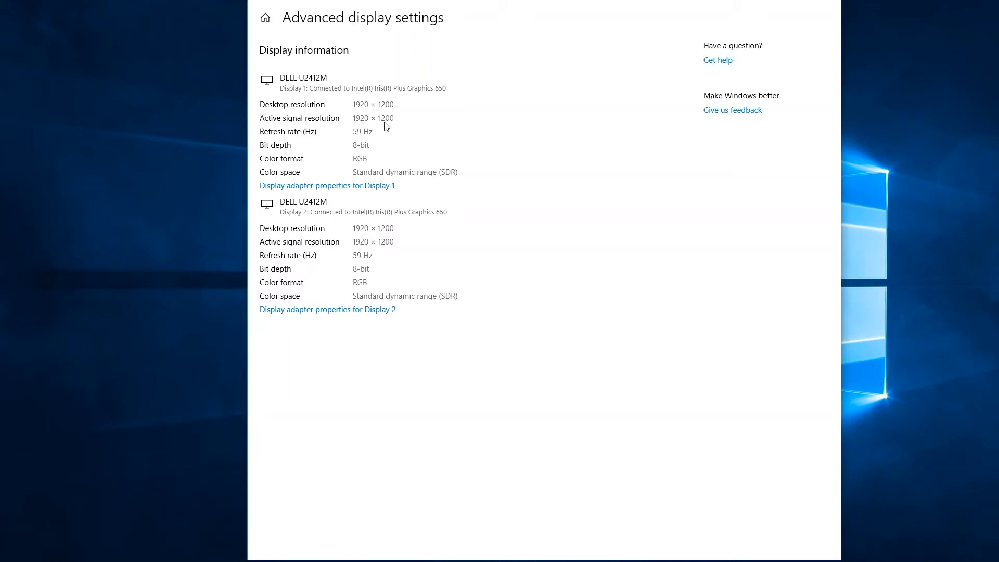
mouse_move(366, 137)
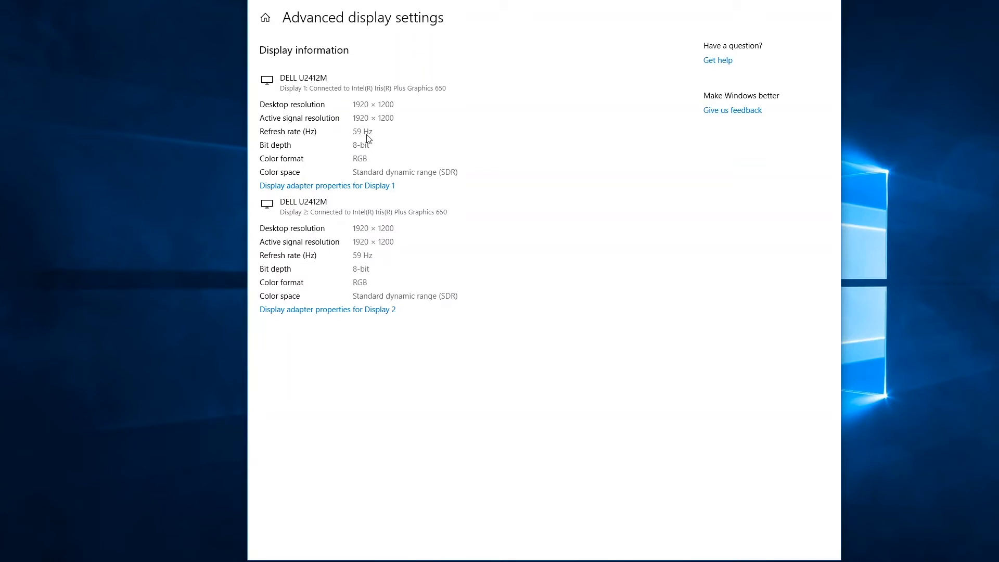
mouse_move(469, 308)
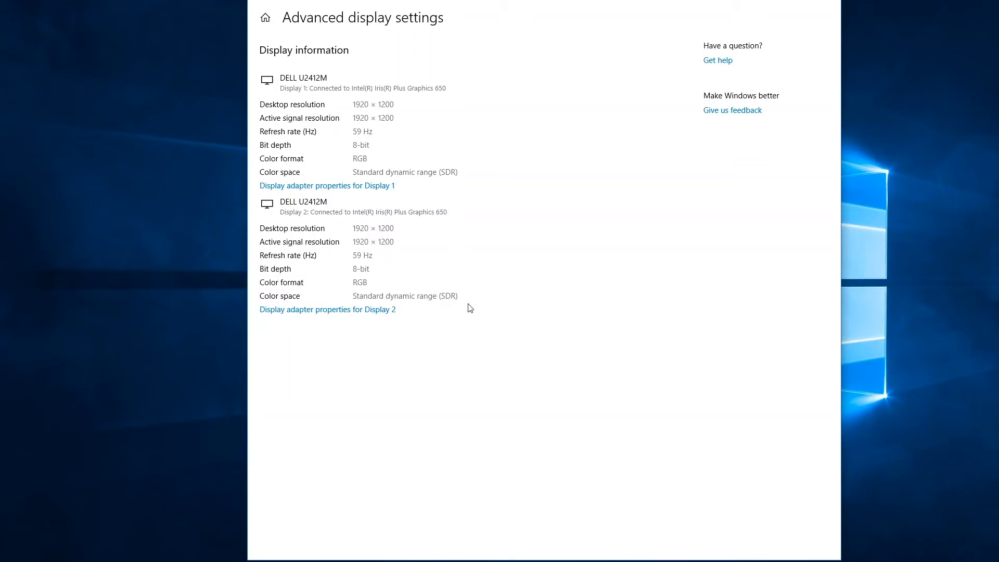
mouse_move(412, 323)
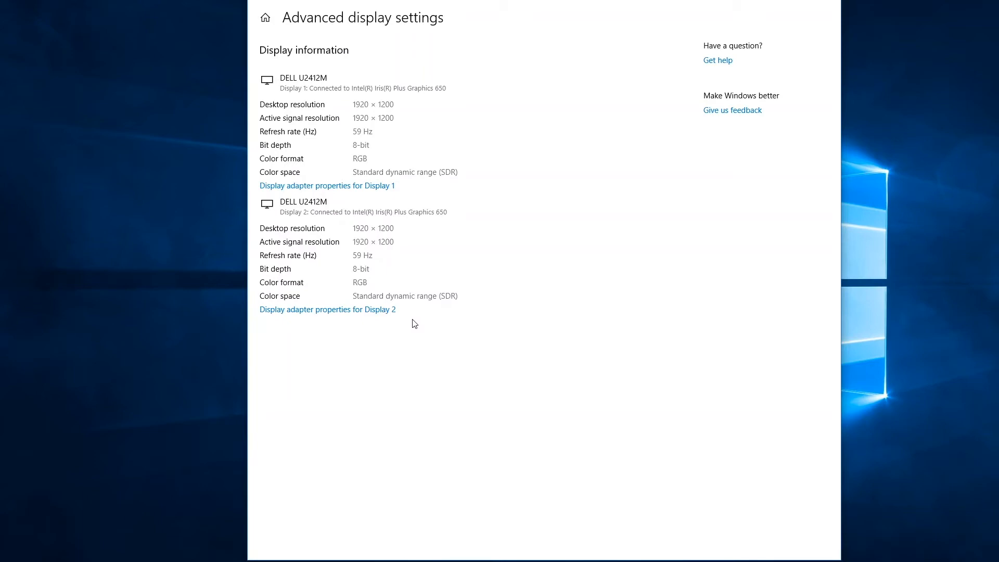
mouse_move(358, 315)
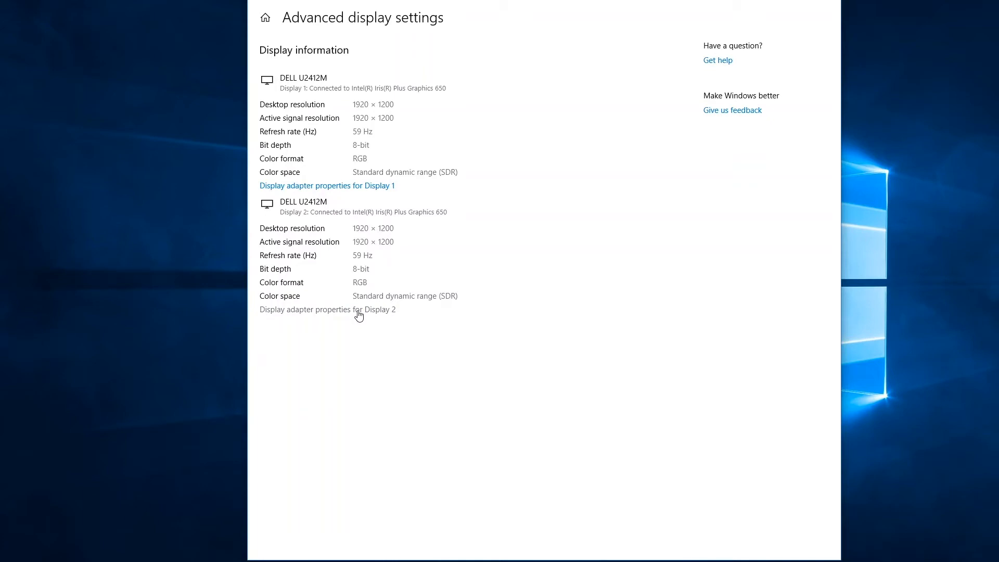
Open Display 2's Intel Iris Plus Graphics 650 adapter properties and drag the window left
click(326, 310)
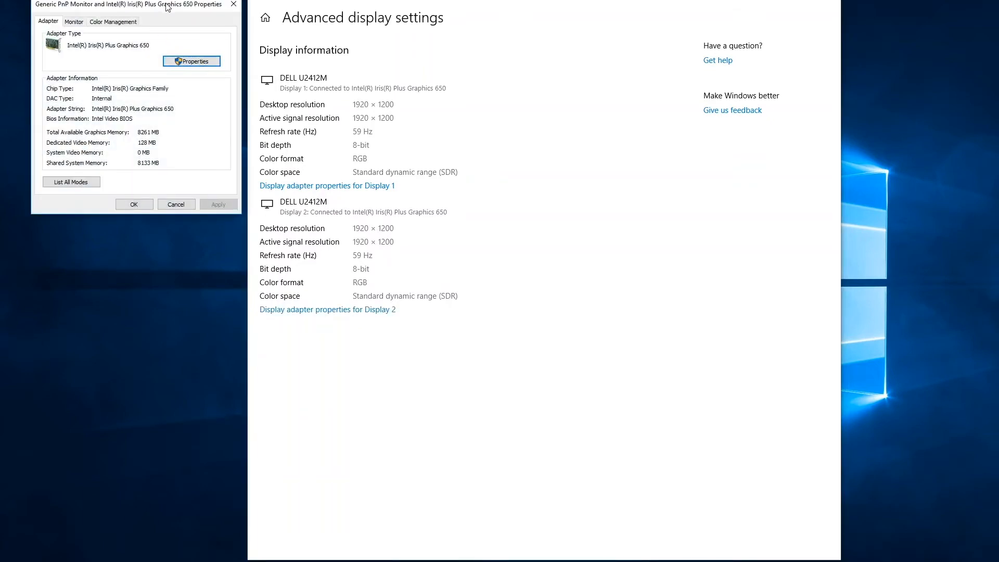
drag(128, 5, 128, 57)
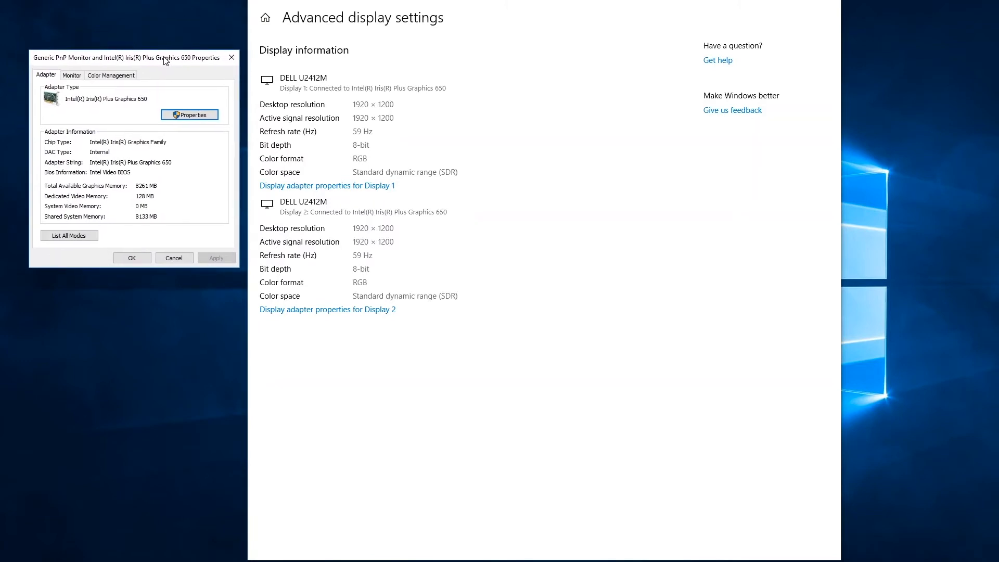
mouse_move(102, 117)
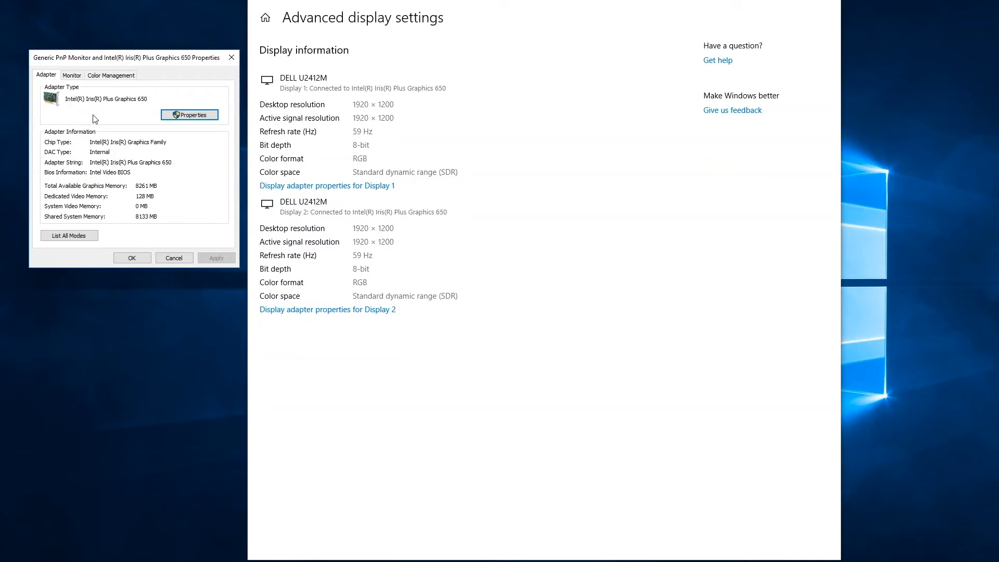
mouse_move(82, 94)
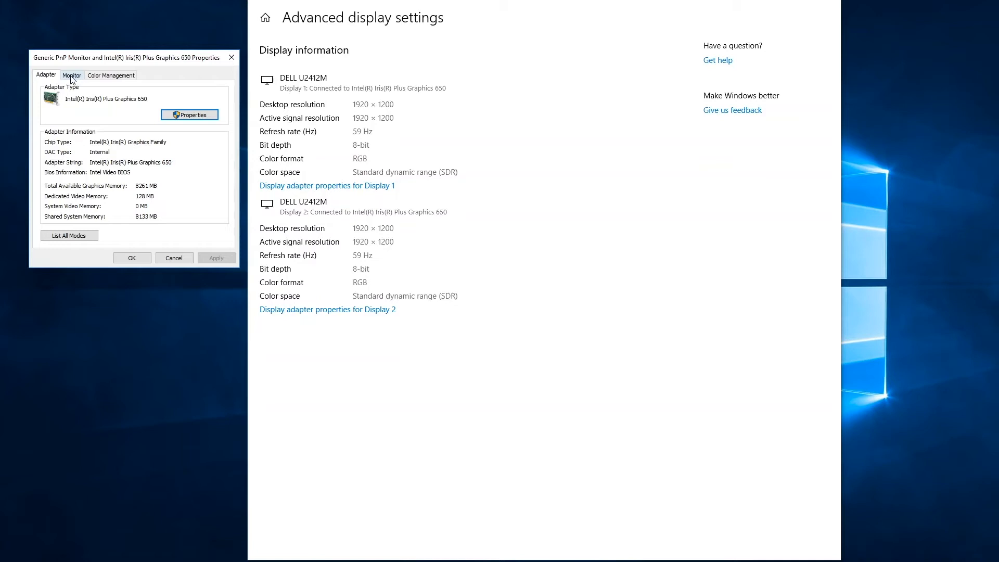
Review the Monitor tab's refresh rate options twice, keeping it at 59 Hertz
click(71, 75)
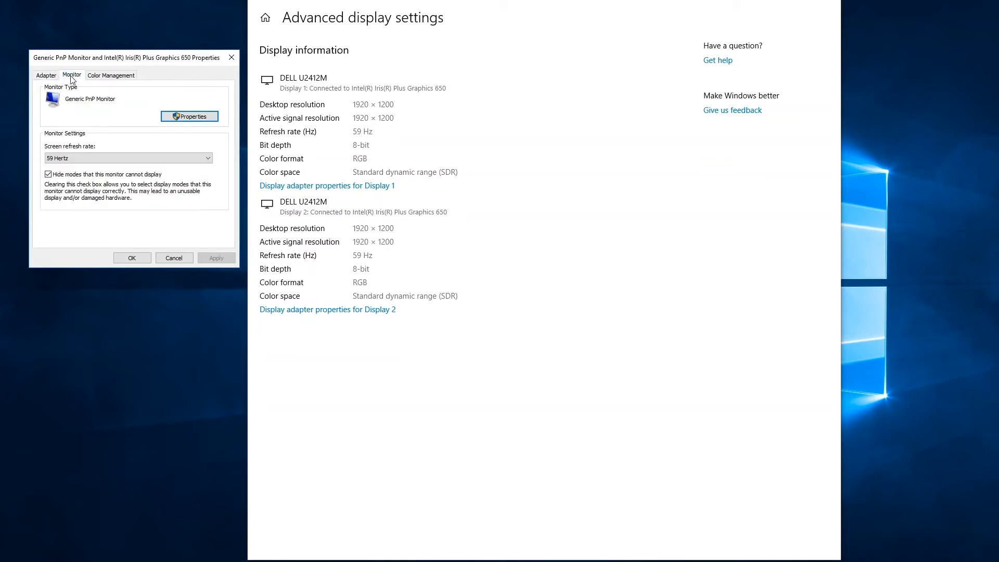
mouse_move(57, 139)
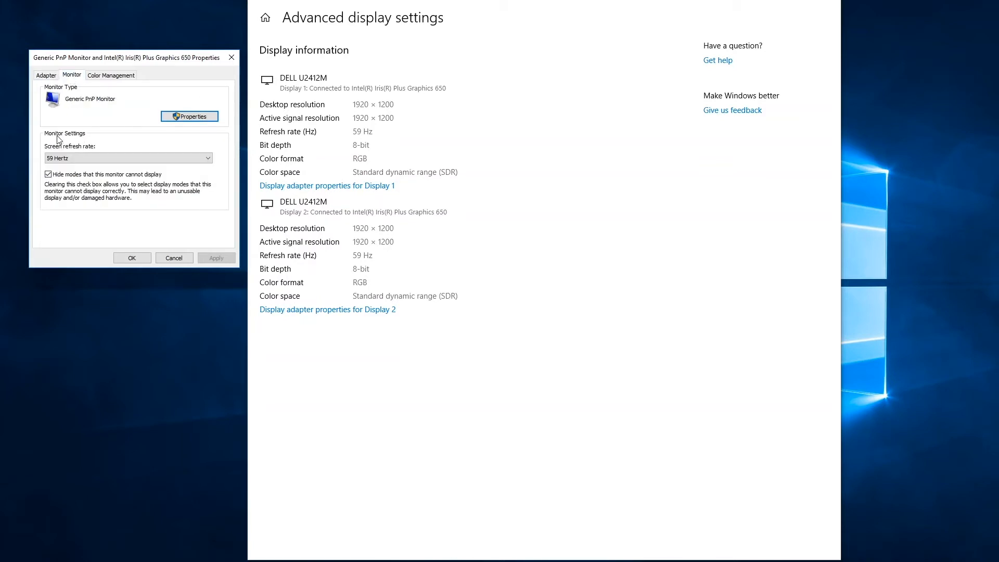
mouse_move(103, 147)
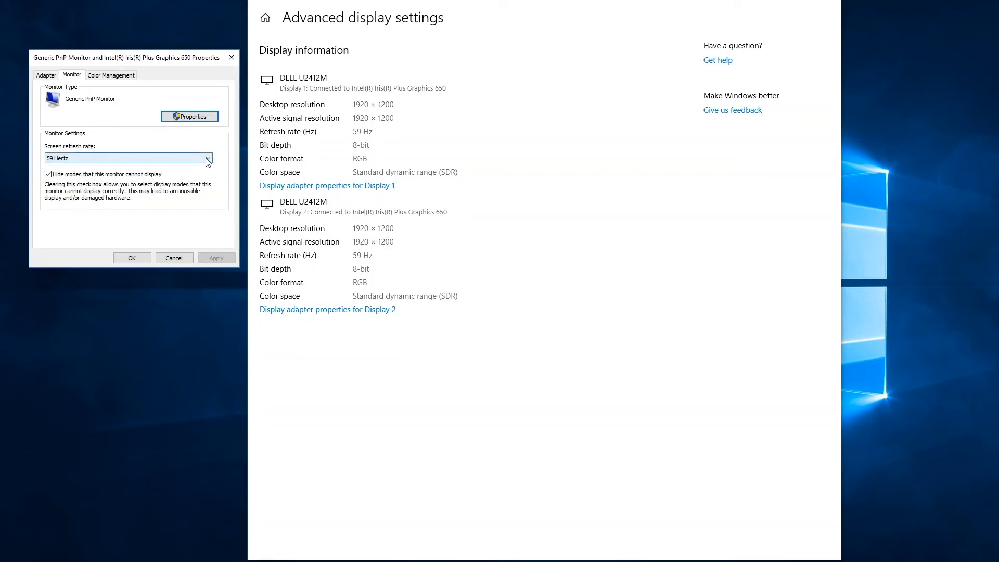
click(207, 158)
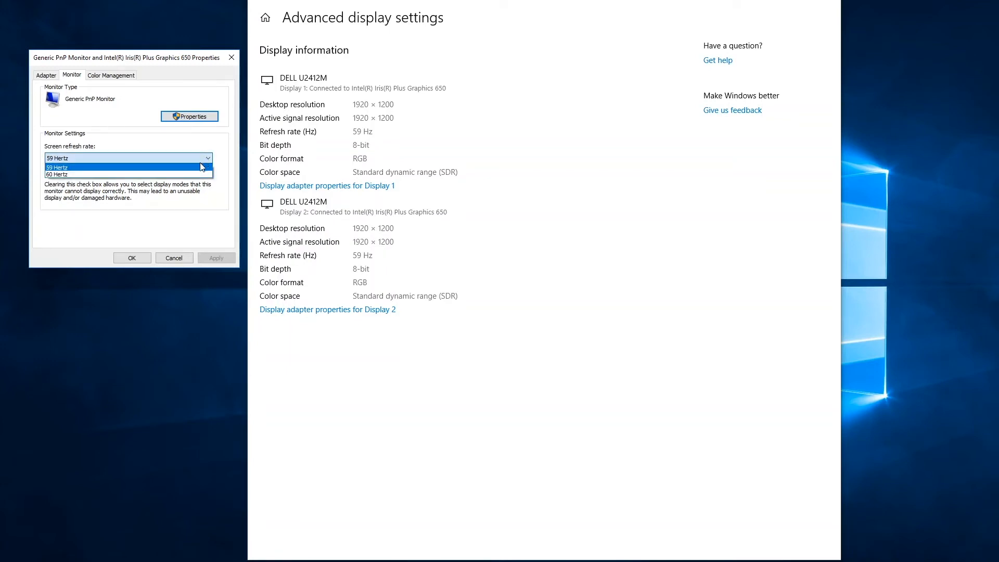
click(127, 167)
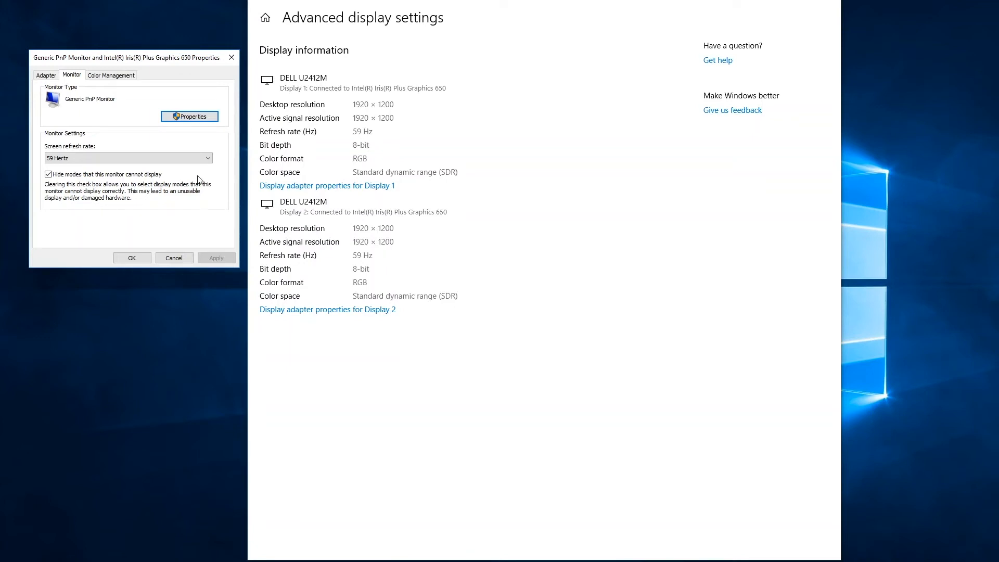
mouse_move(201, 206)
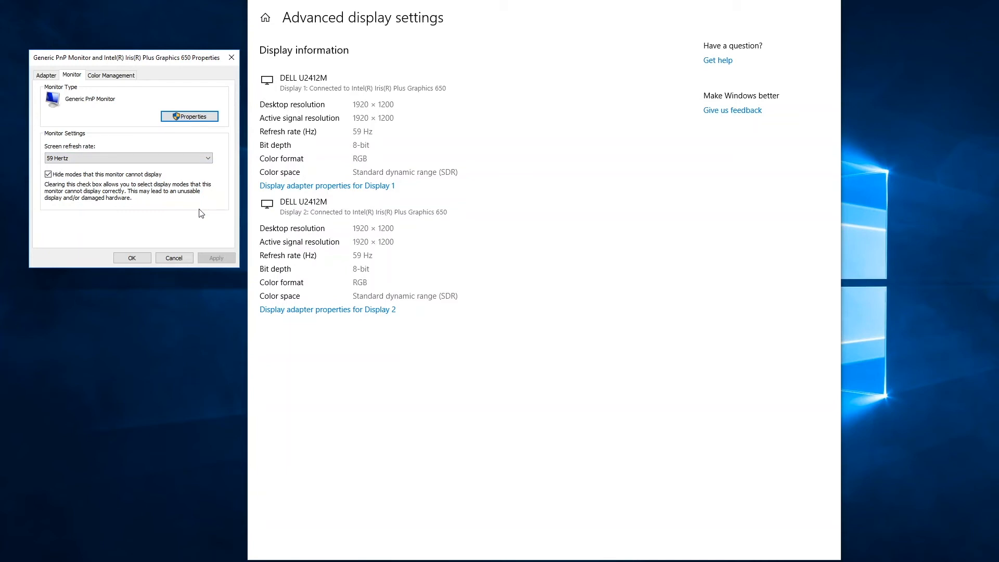
mouse_move(215, 177)
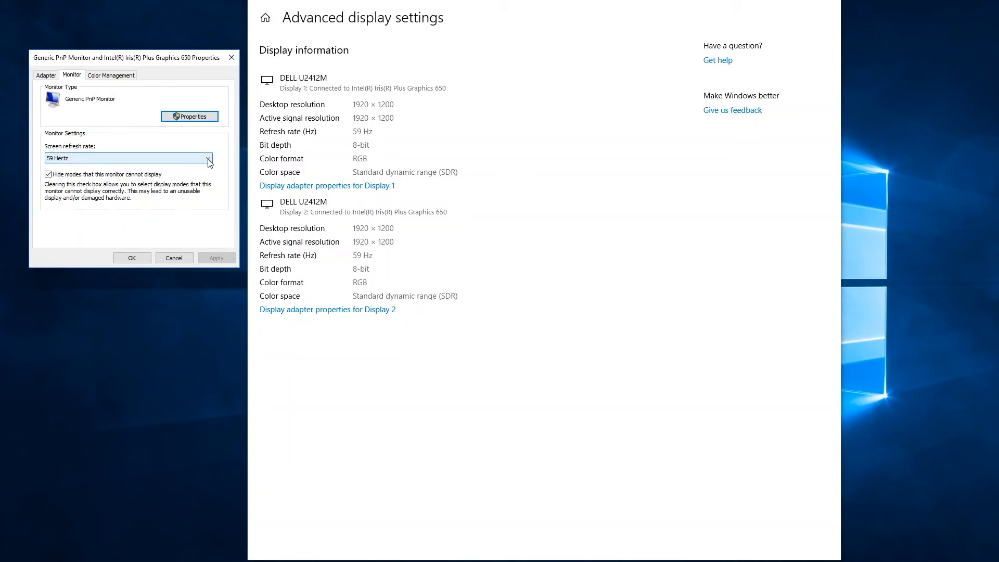
click(207, 157)
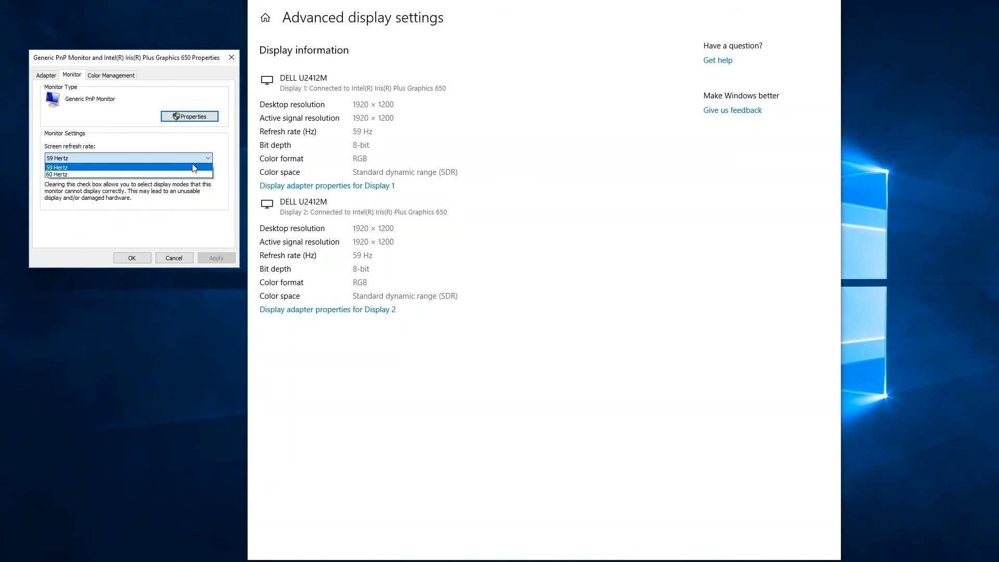
click(128, 157)
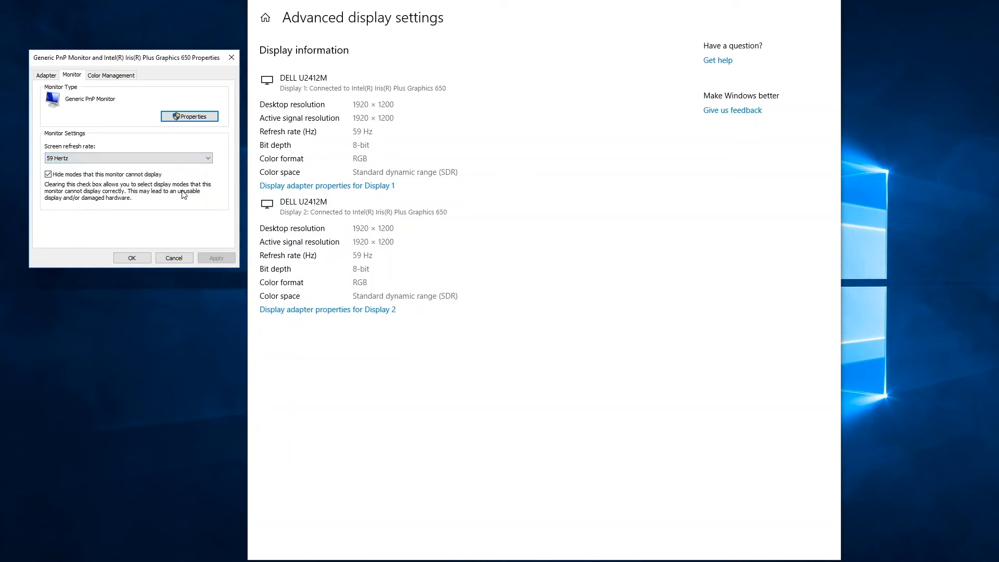
mouse_move(199, 196)
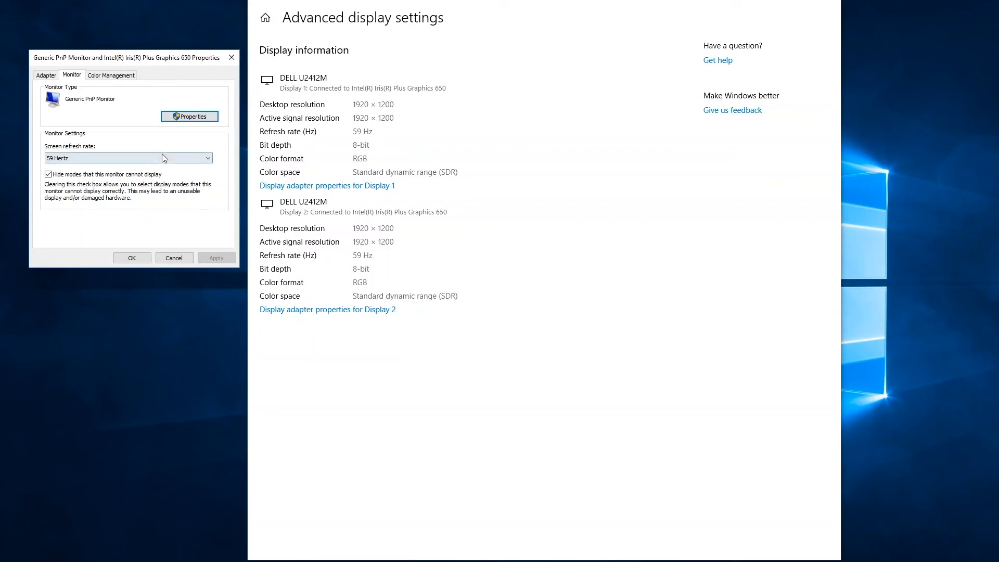
mouse_move(179, 184)
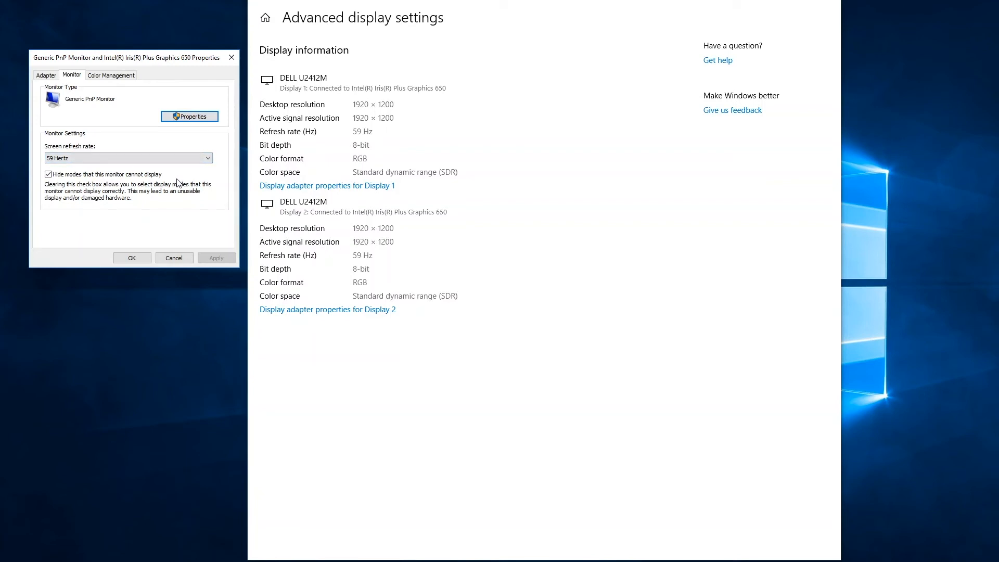
mouse_move(184, 193)
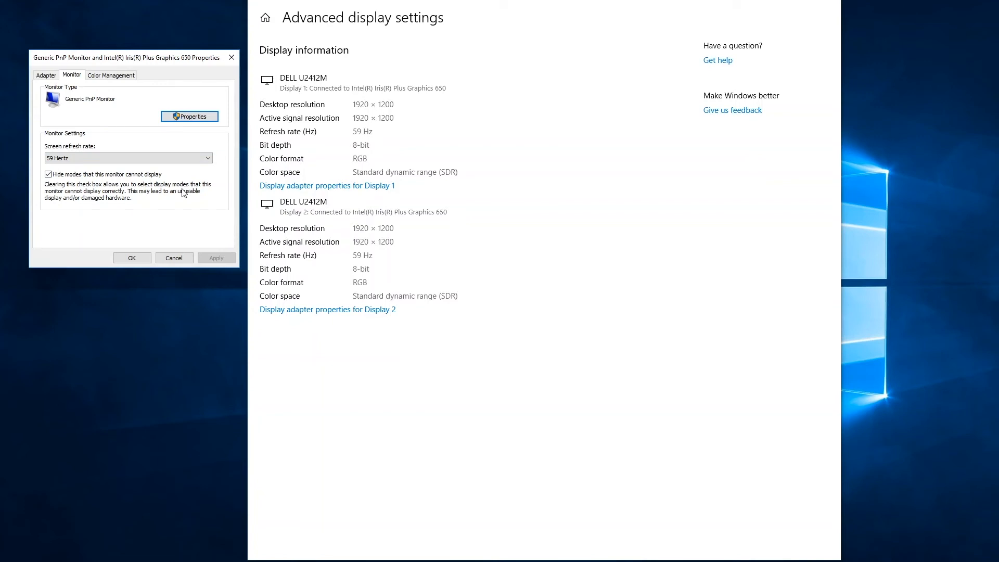
mouse_move(198, 191)
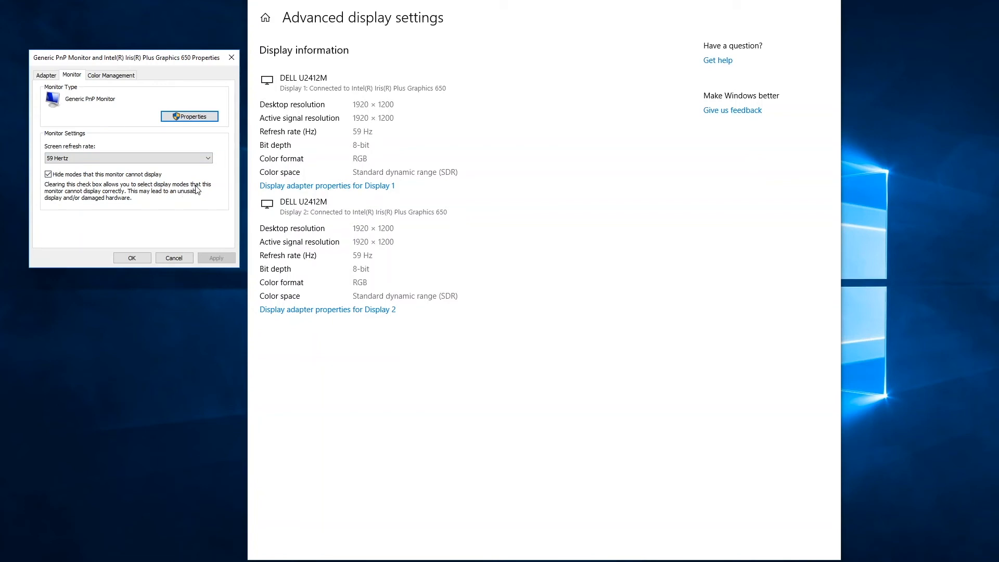
mouse_move(141, 182)
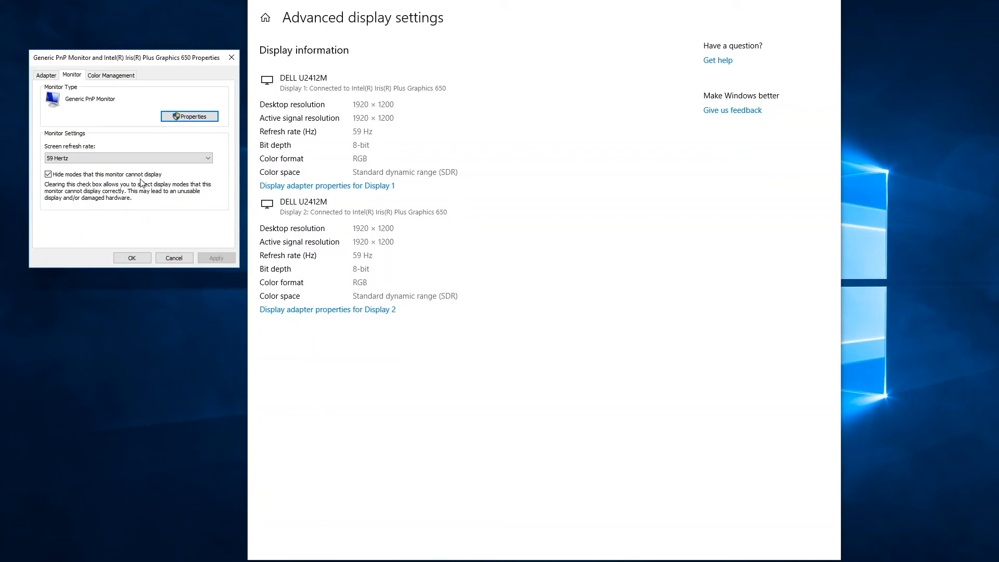
Select 60 Hertz as Display 2's screen refresh rate and apply it
click(205, 157)
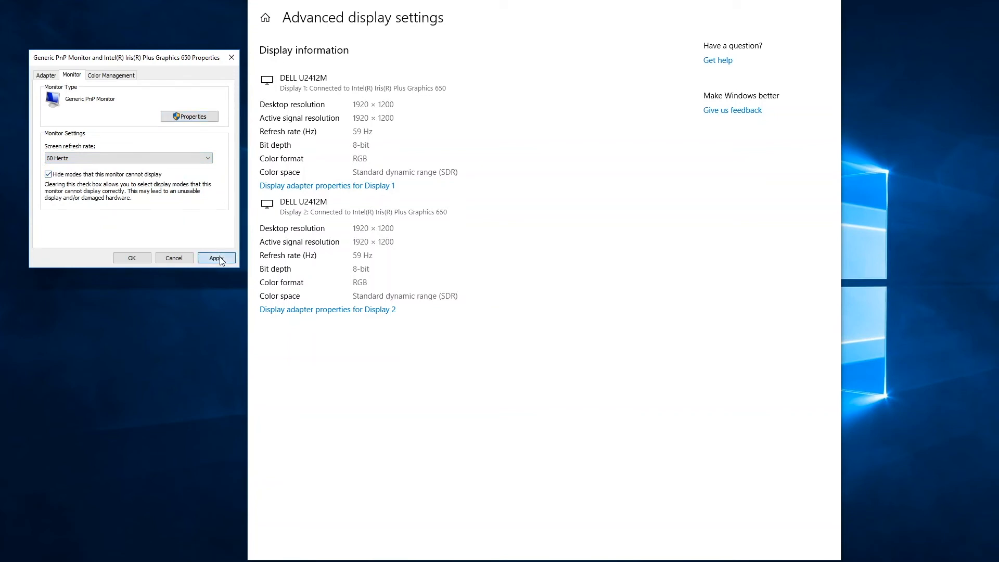
click(216, 259)
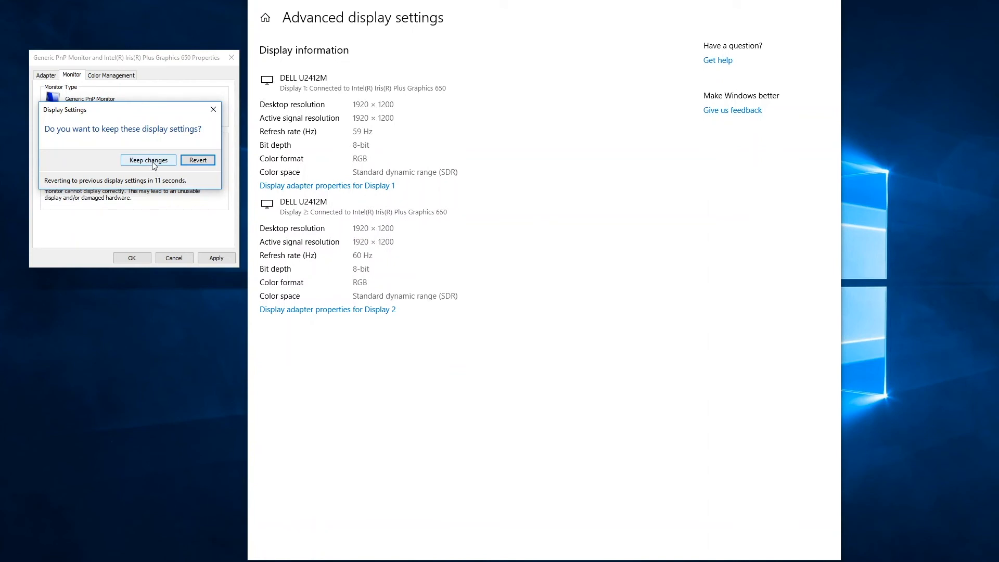
Keep the 60 Hz change and close the adapter Properties dialog with OK
click(148, 160)
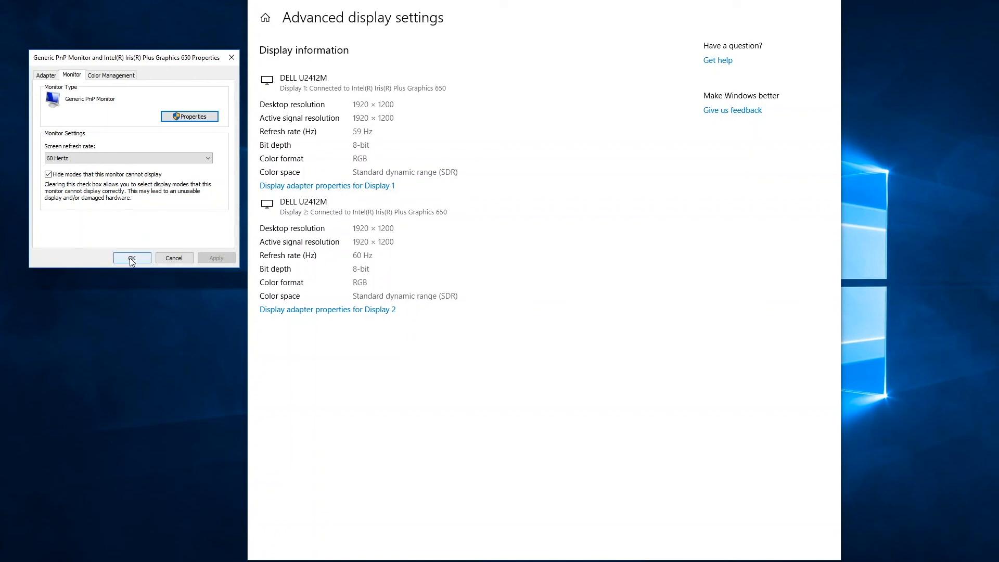
click(132, 258)
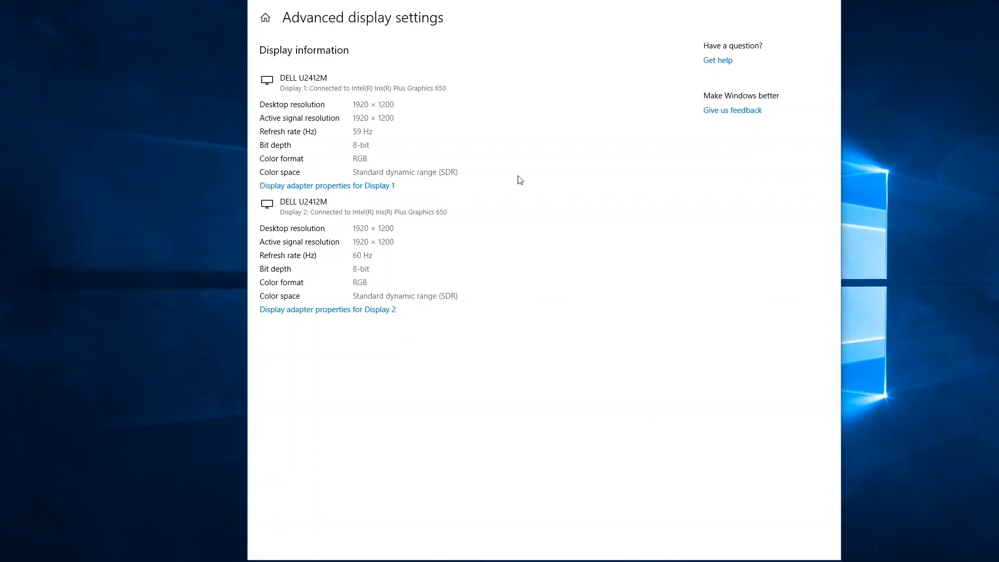